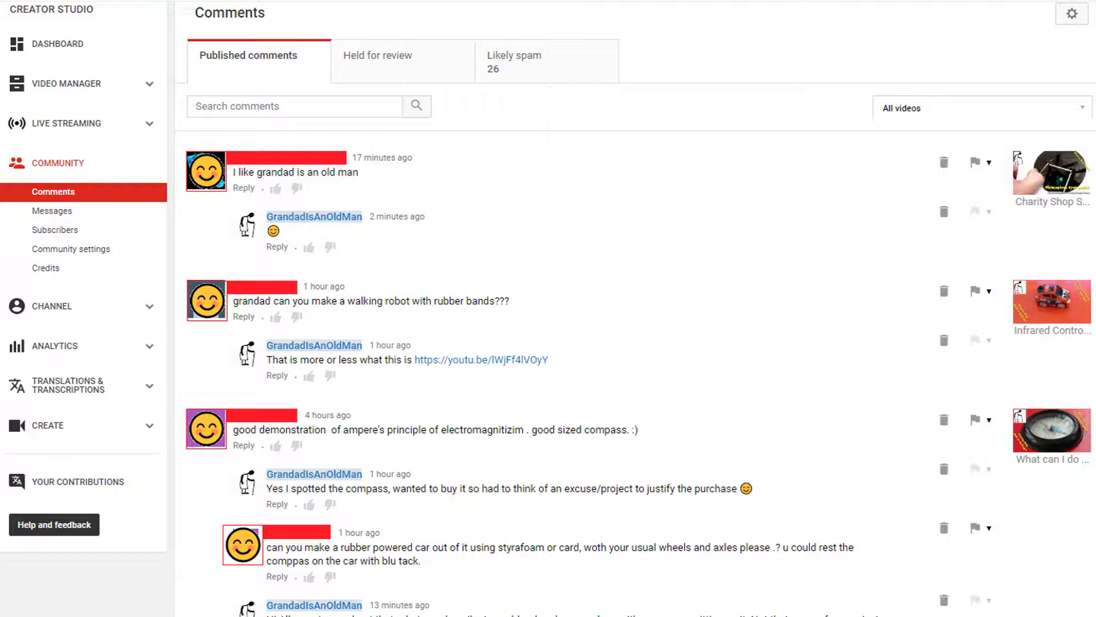
- Show the Likely spam comments and approve the comment asking about the IR car
{"action": "left_click", "coordinate": [513, 58]}
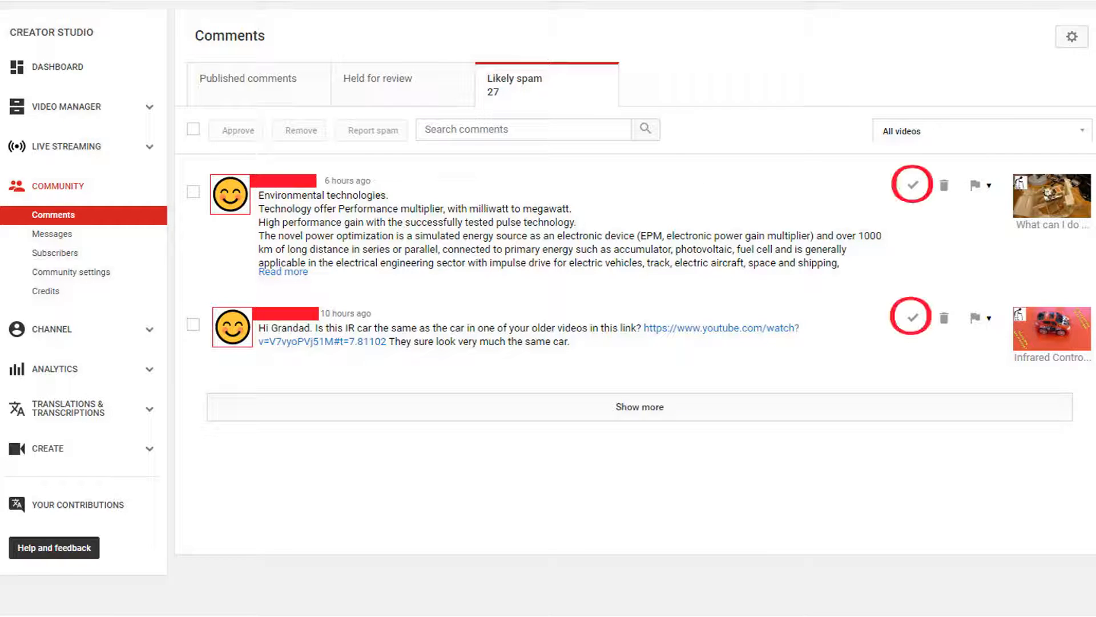
{"action": "mouse_move", "coordinate": [912, 318]}
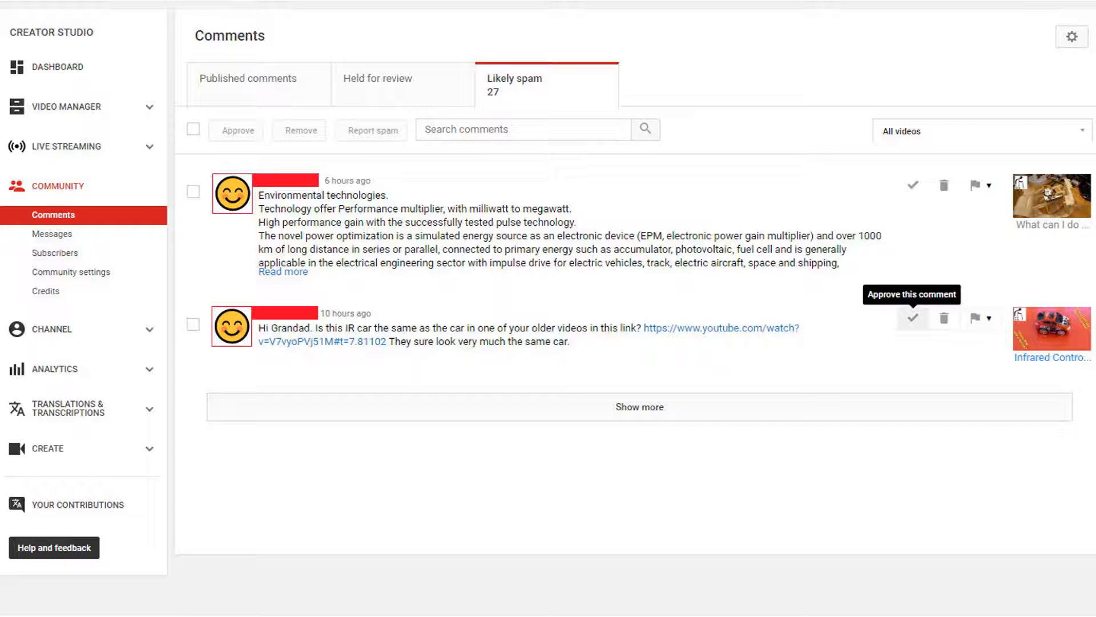
{"action": "left_click", "coordinate": [912, 318]}
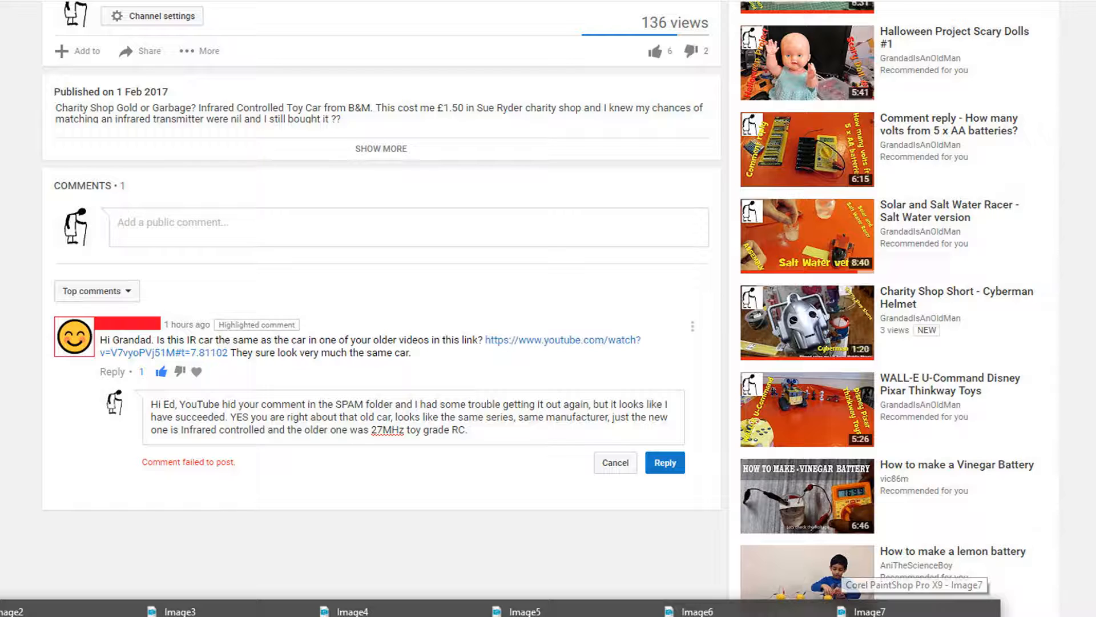
- Scroll back to the top of the reloaded Infrared Controlled Toy Car video page
{"action": "scroll", "scroll_direction": "up", "scroll_amount": 3}
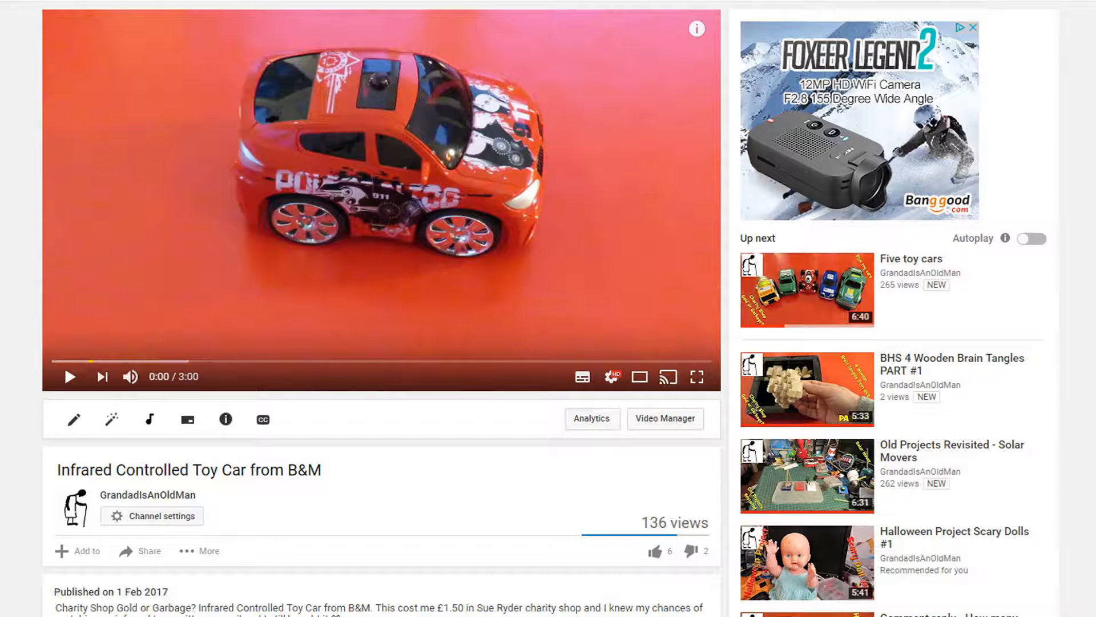
- Play the toy car video and confirm the 27MHz car reply posted under the IR comment
{"action": "left_click", "coordinate": [67, 376]}
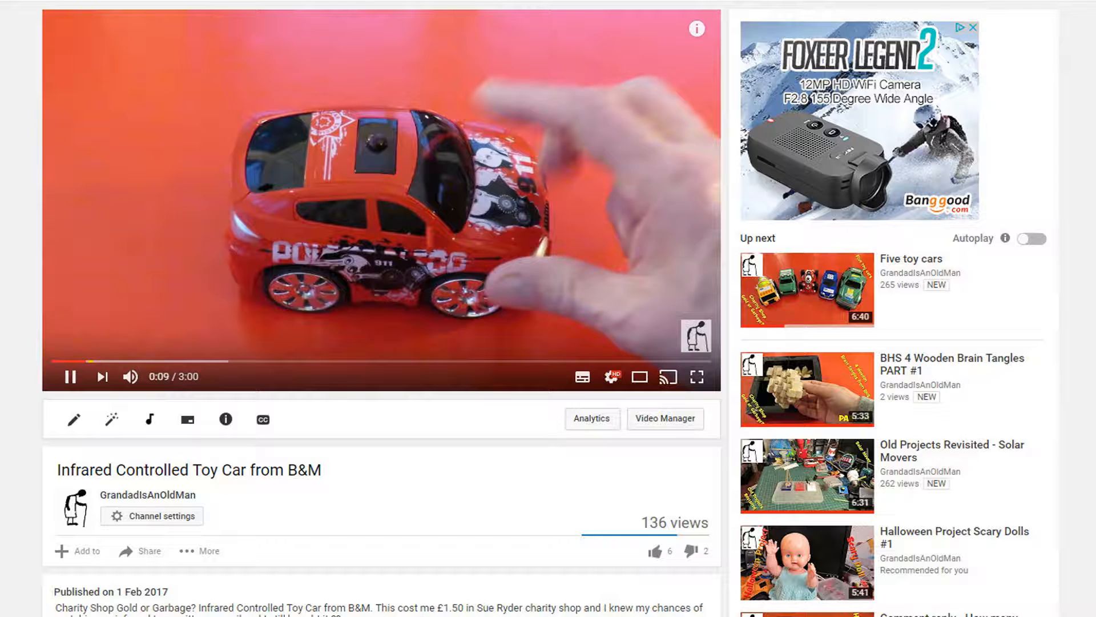
{"action": "scroll", "scroll_direction": "down", "scroll_amount": 3}
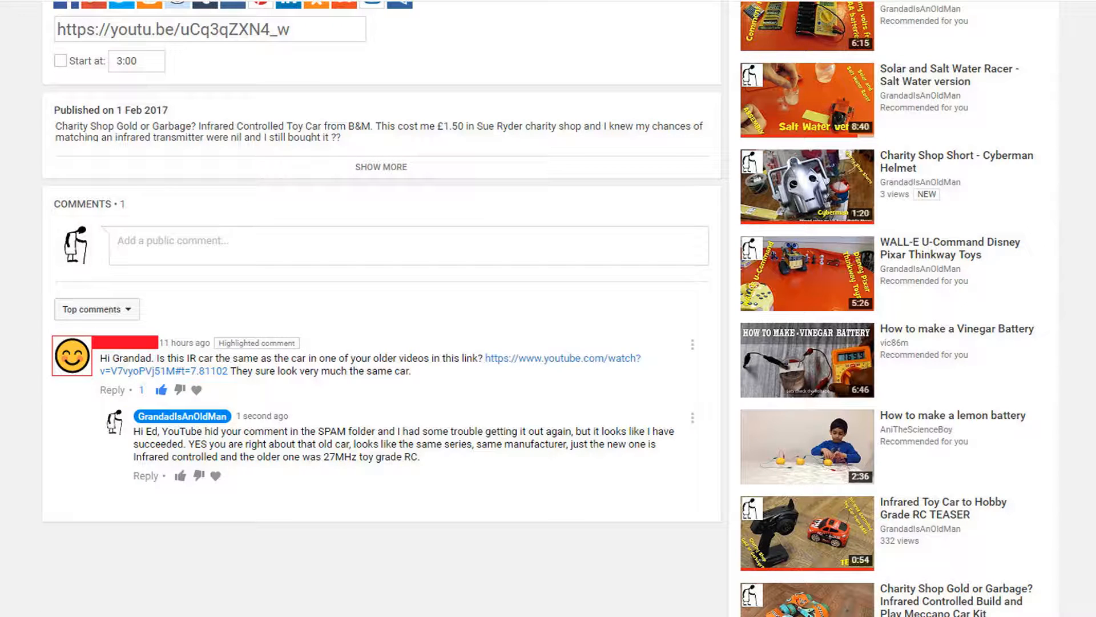